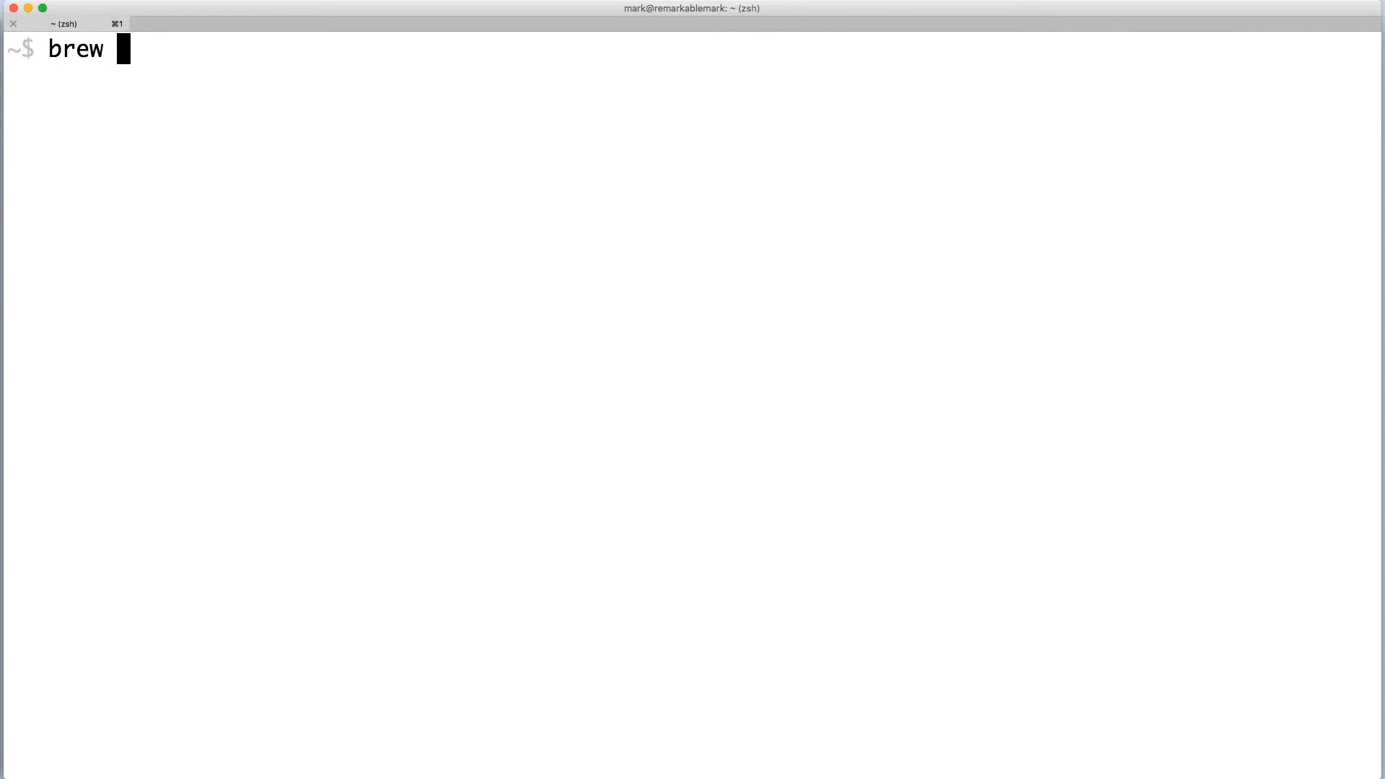
Install MongoDB with 'brew install mongodb'.
text(install mongodb)
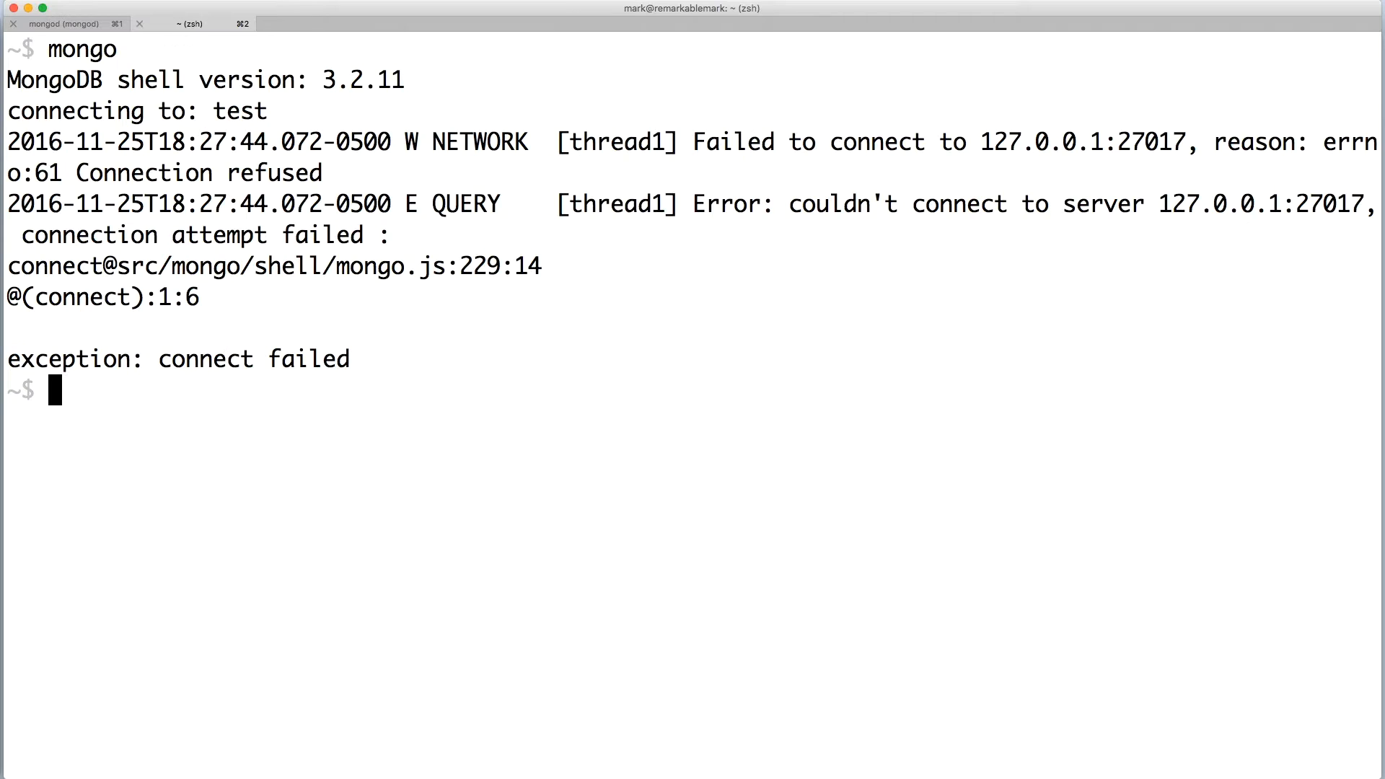
Open the mongo shell on the test database, then exit it.
text(mongo)
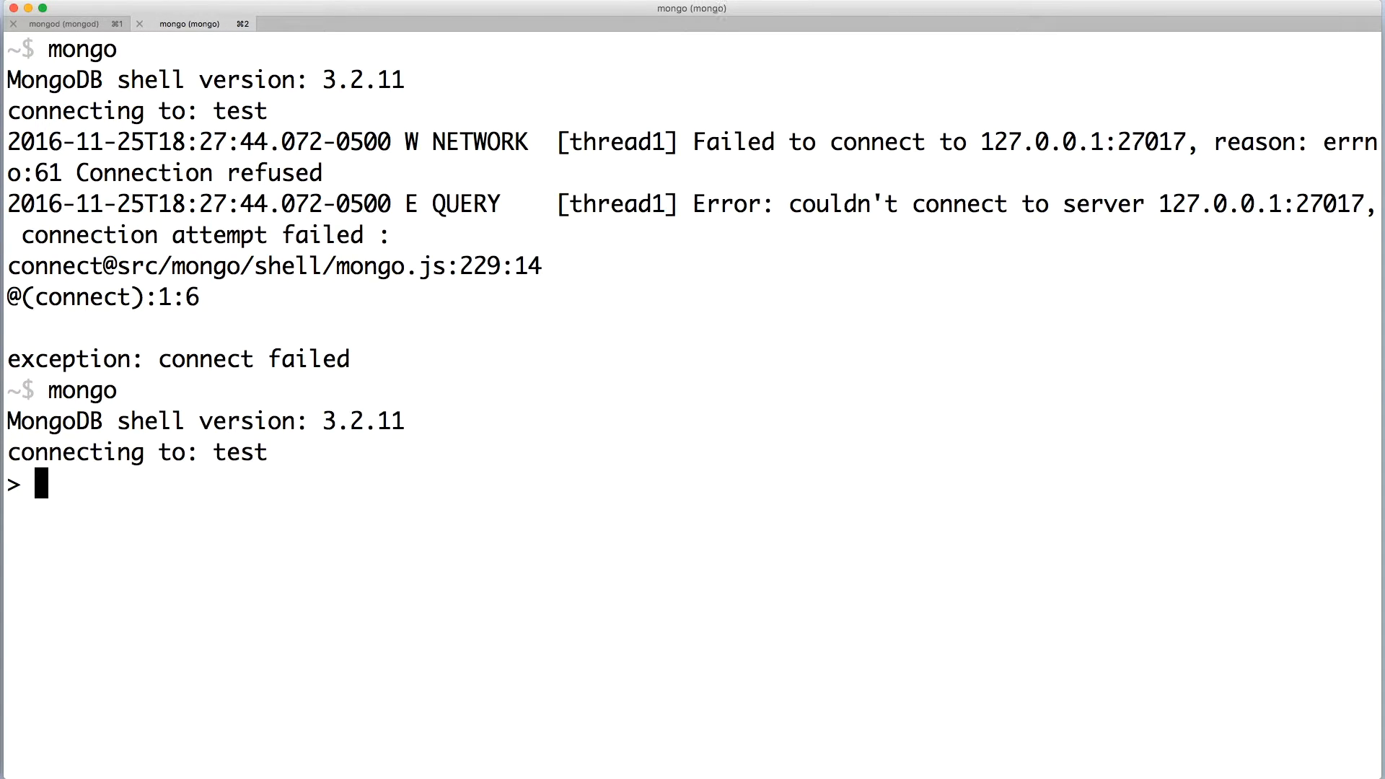
text(exit)
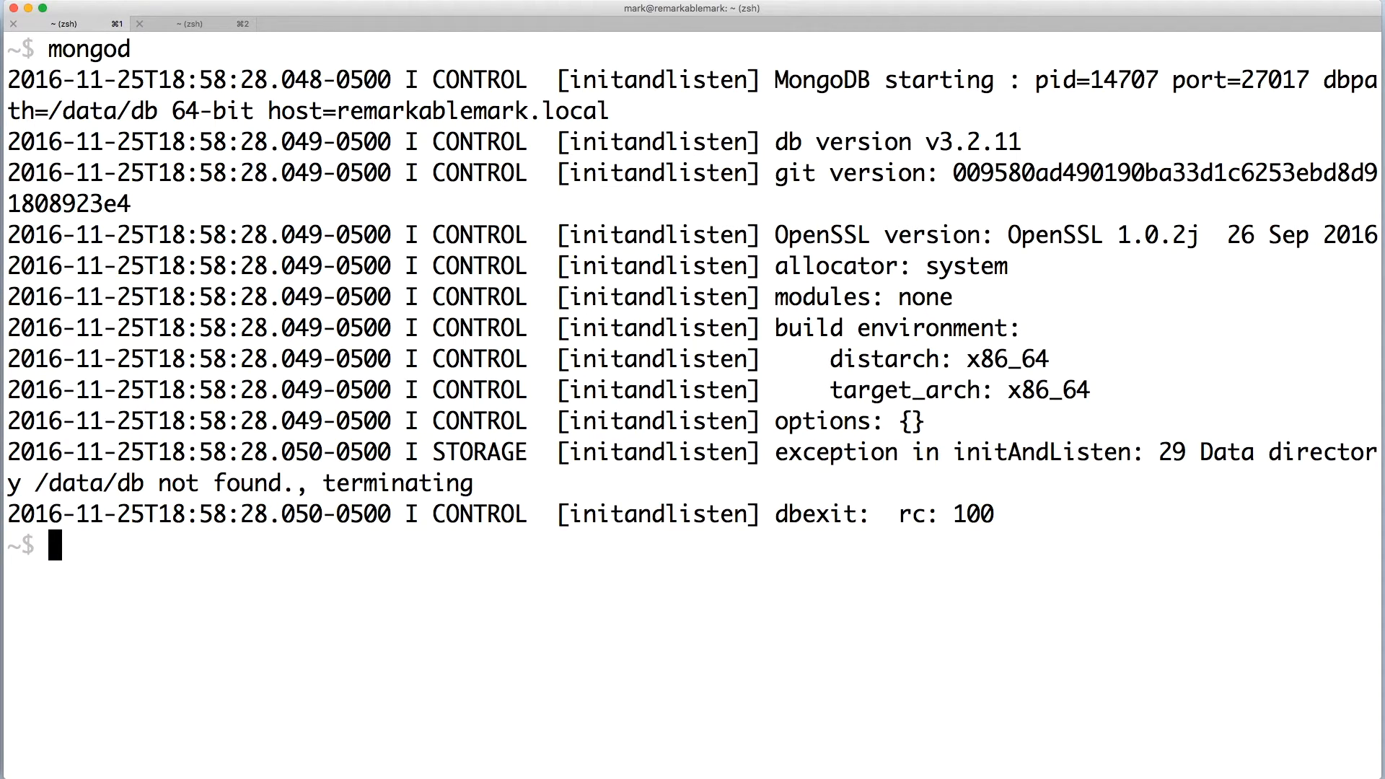
Create /data/db with 'mkdir -p', retrying with sudo after permission is denied.
text(mkd)
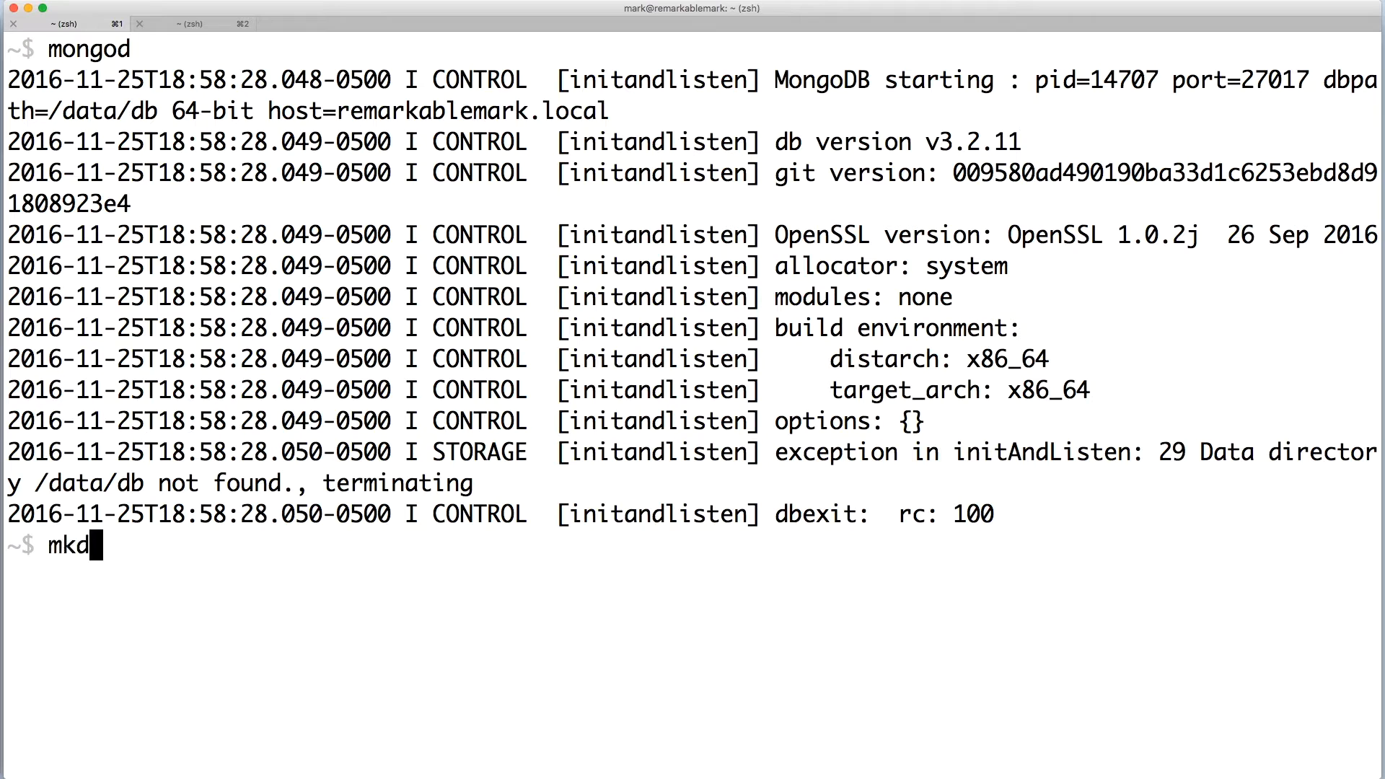
text(ir -p /data/db)
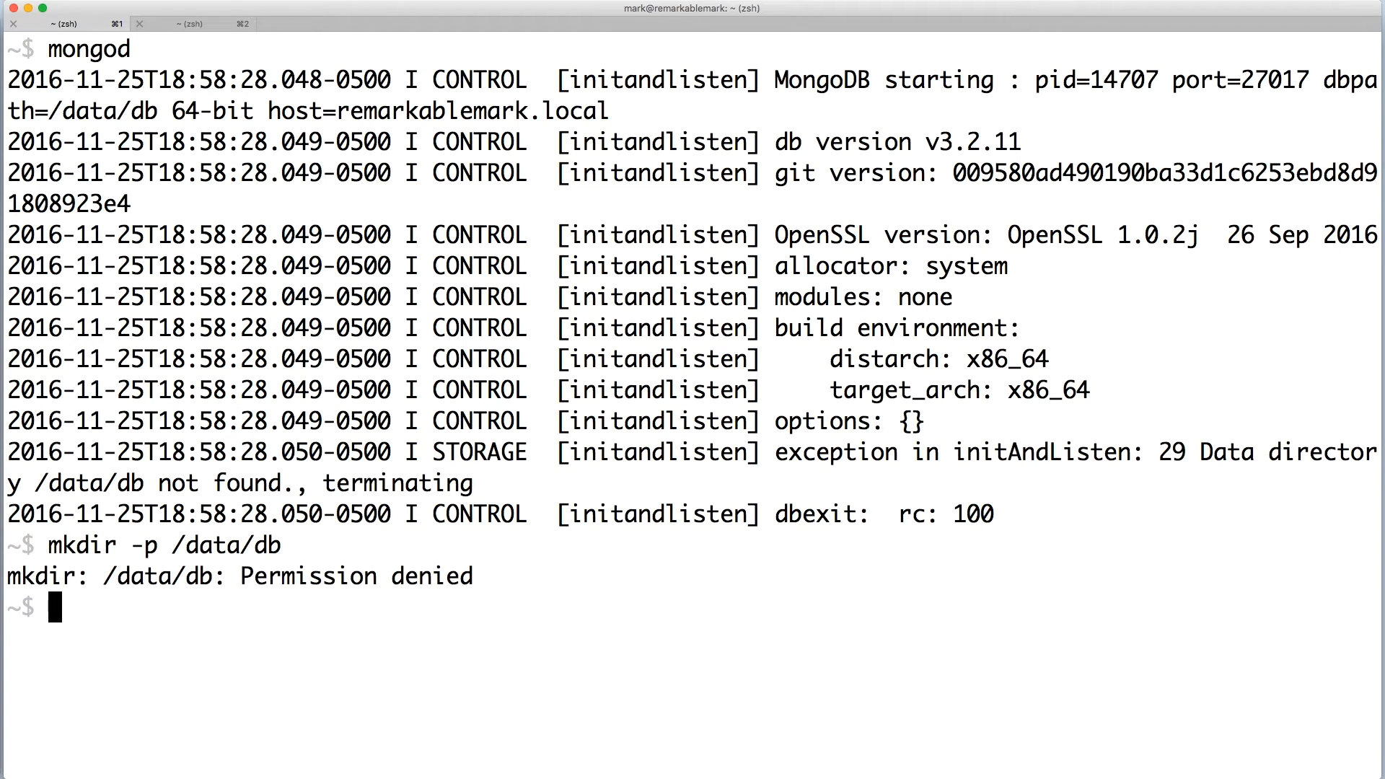
text(sudo mkdir -p /data/db)
text(ls -ld /data/db)
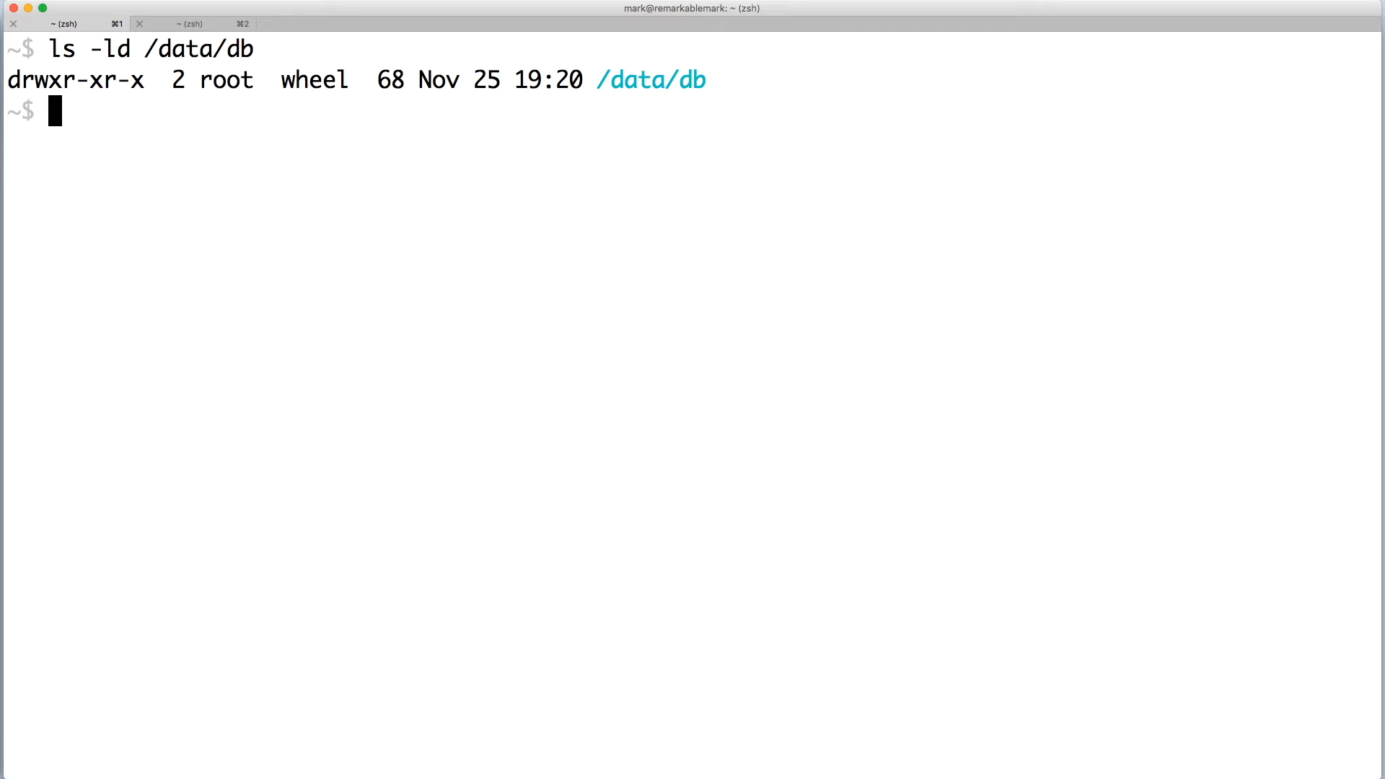
Give the current user ownership of /data/db with 'sudo chown -R $USER', then start mongod.
text(sudo chown -R $USER /data/db)
text(ls -ld /data/db)
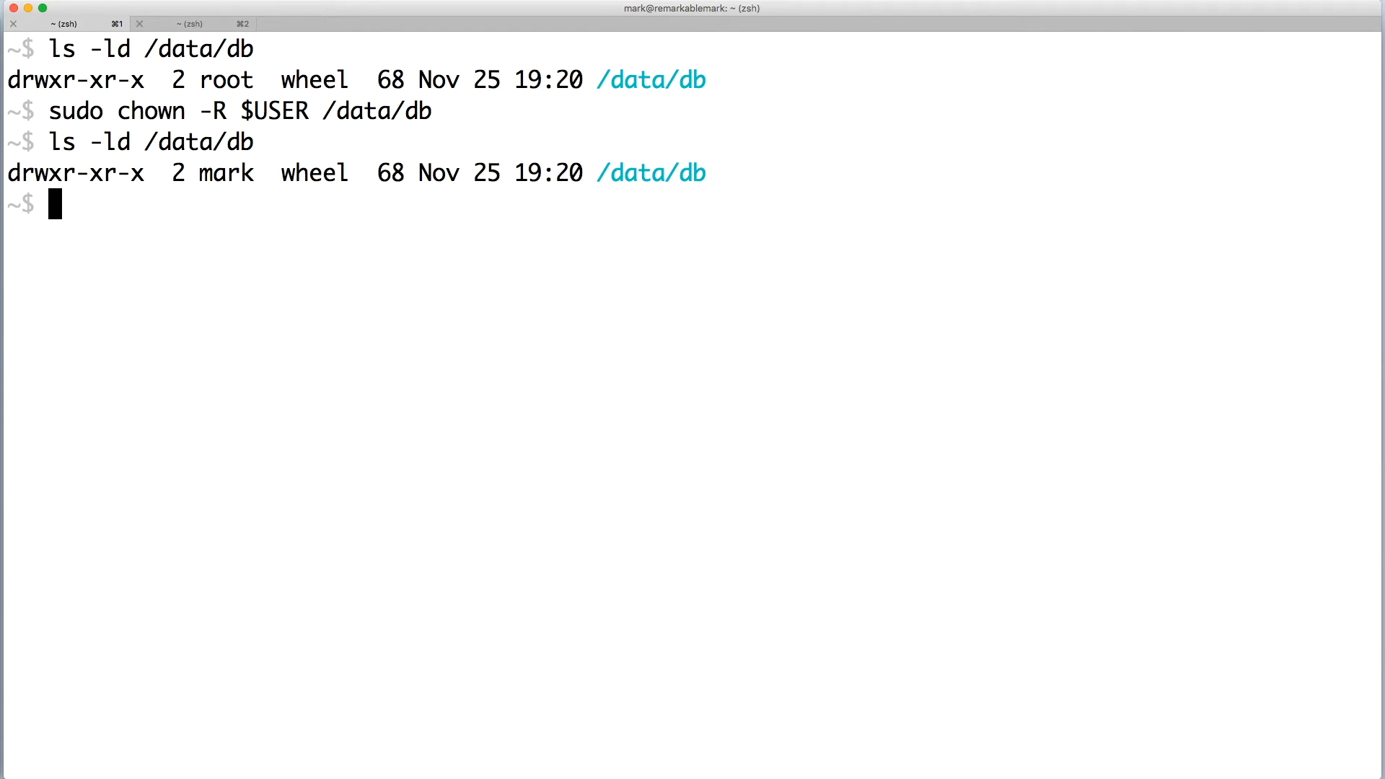
text(mongod)
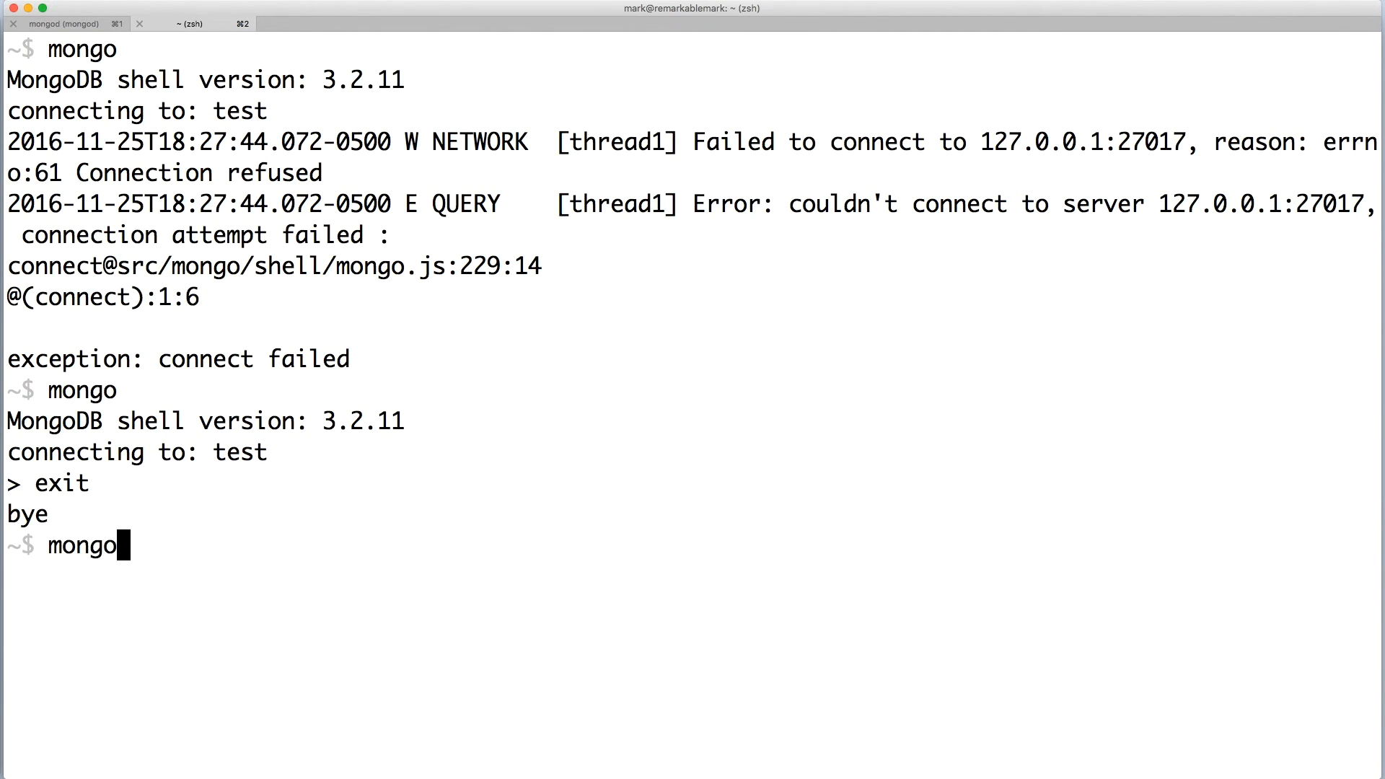
Run mongo against the running server, list 'help', and exit the shell.
key(enter)
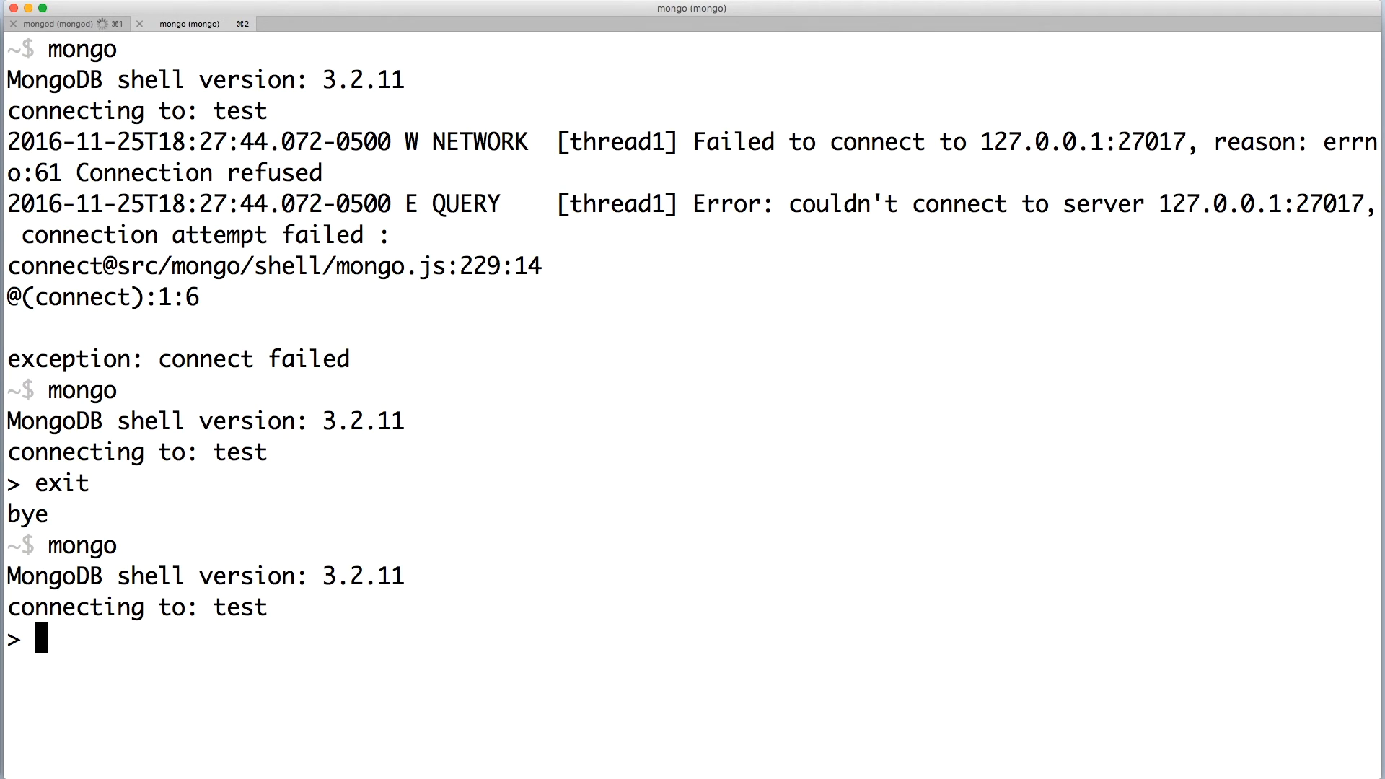
text(help)
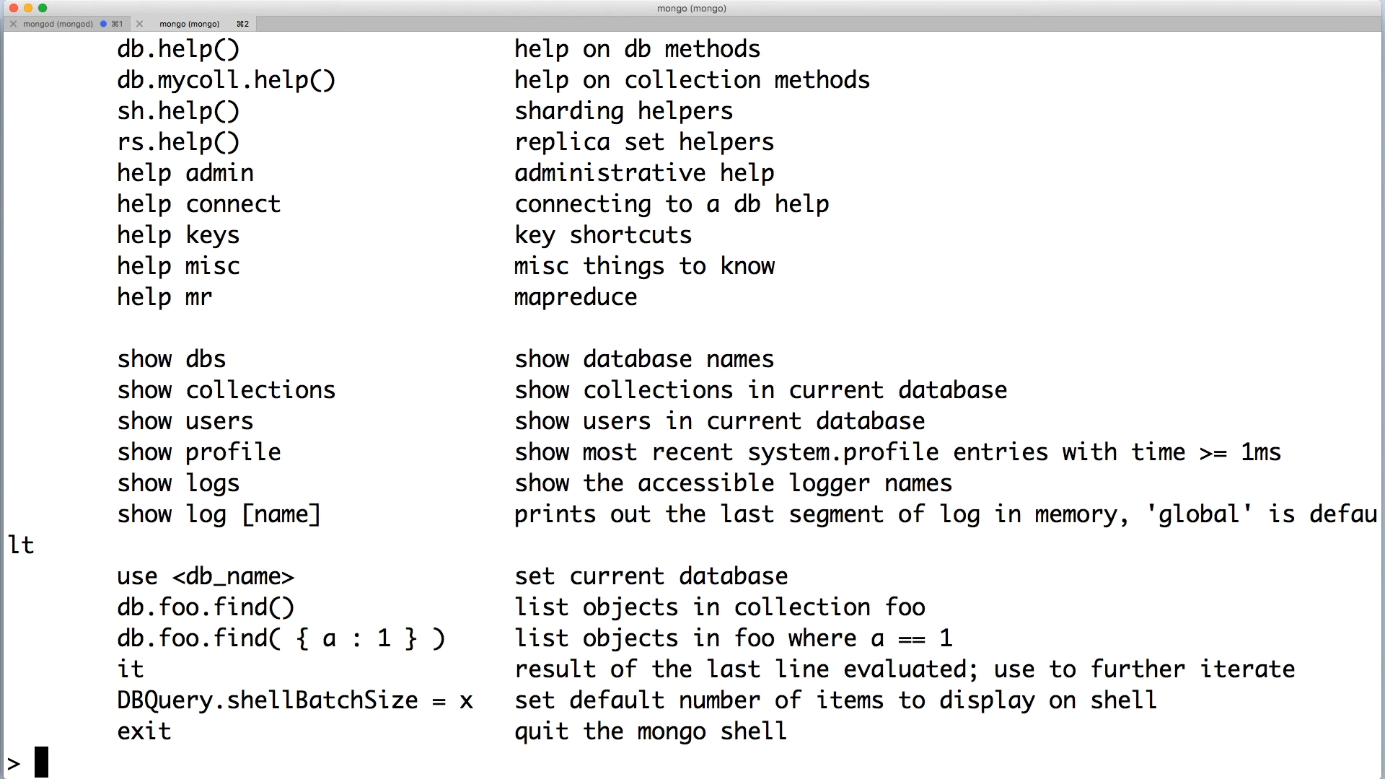
text(exit)
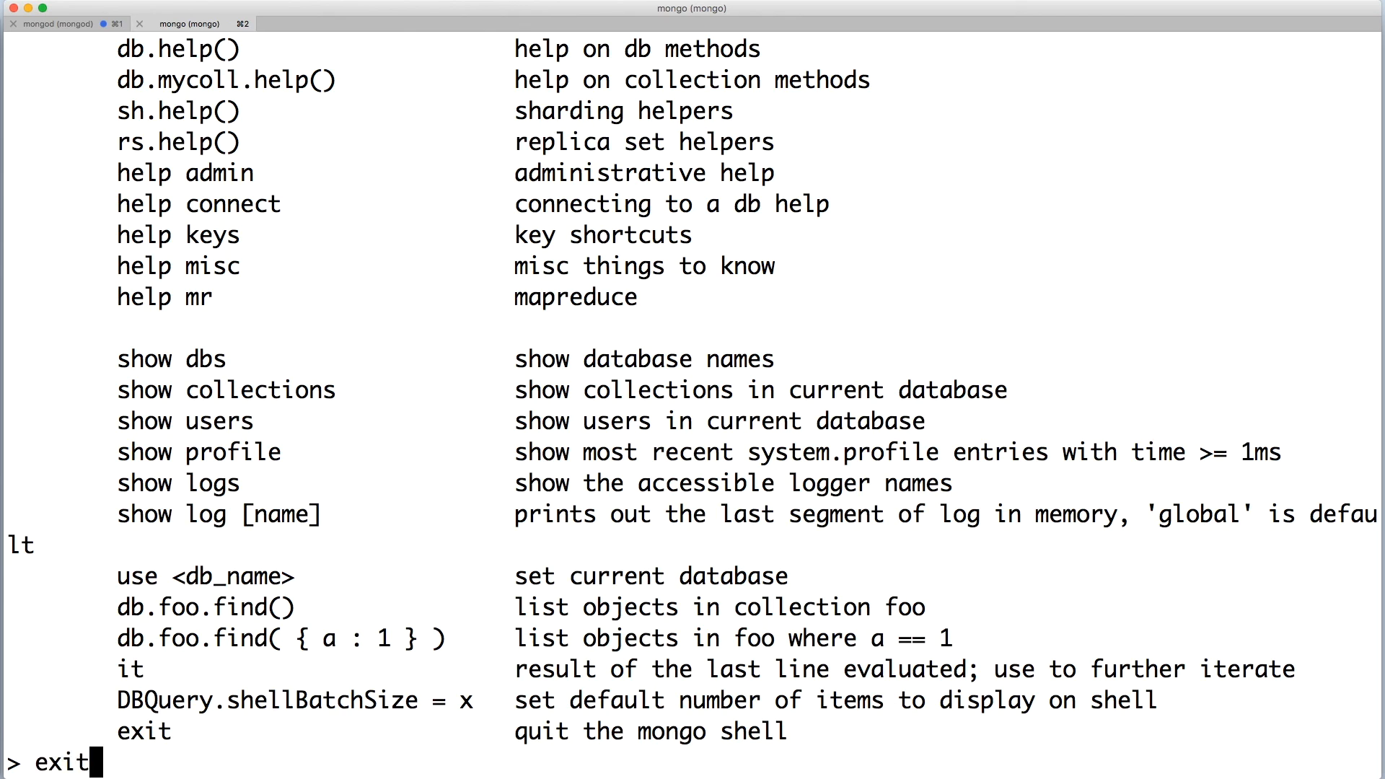
key(Return)
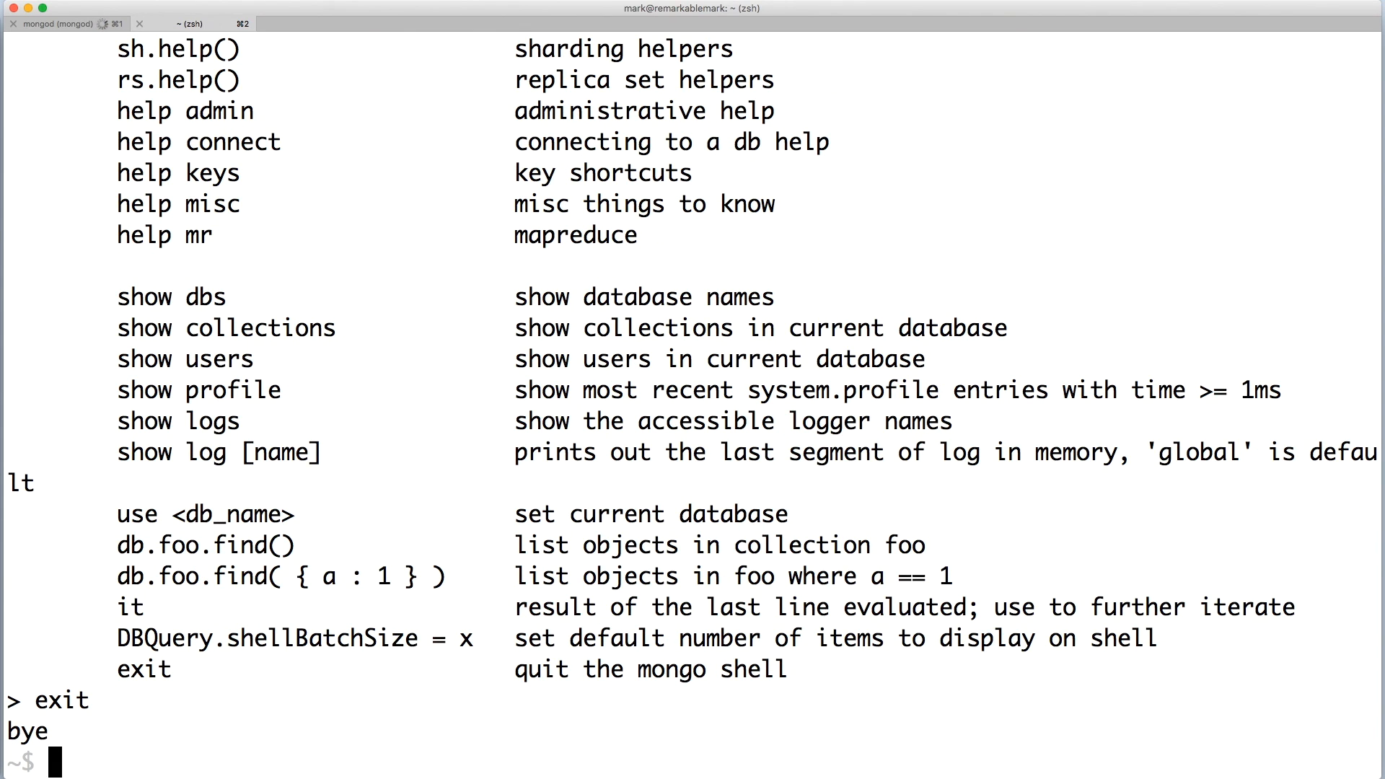